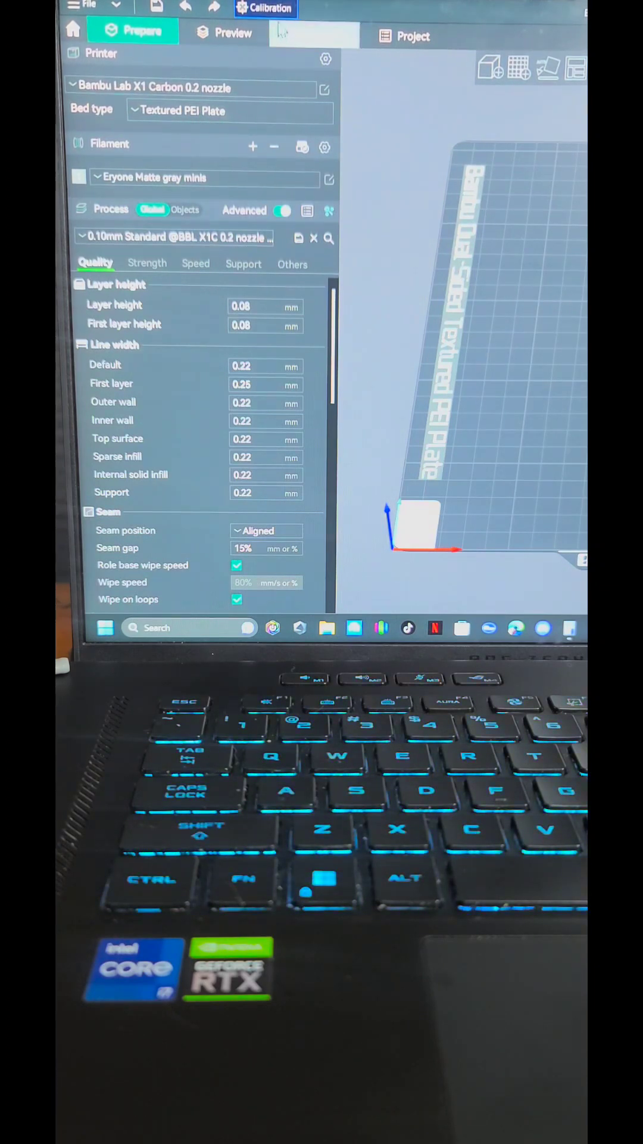
# - Set the Eryone filament's nozzle temperature to 212 °C for first and other layers
pyautogui.click(266, 9)
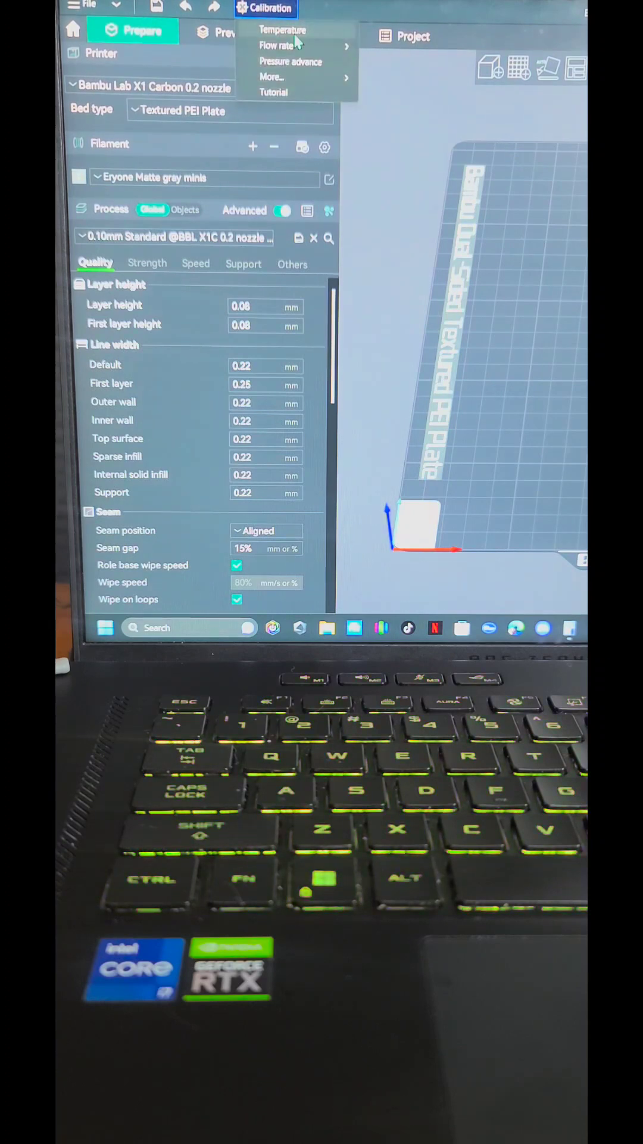
pyautogui.moveTo(292, 76)
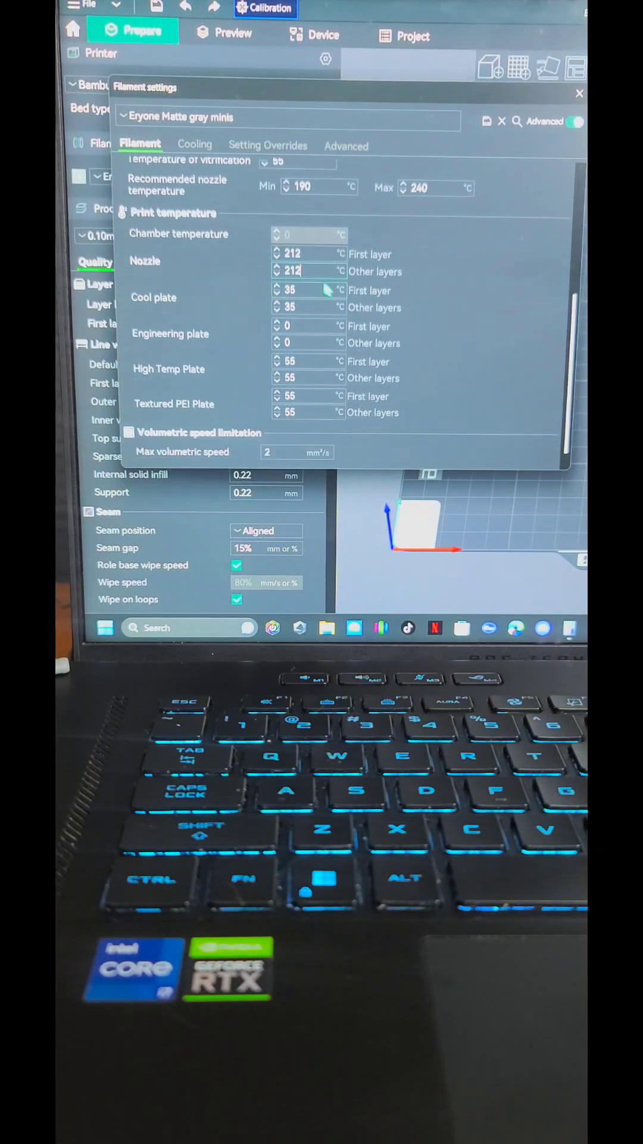
pyautogui.click(306, 289)
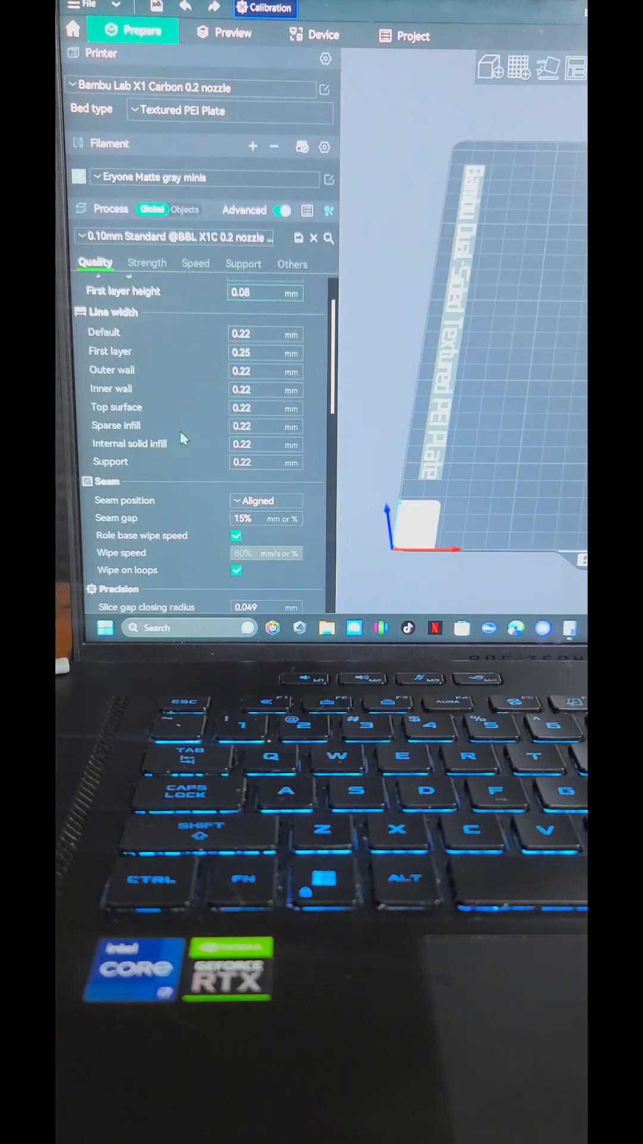
pyautogui.scroll(-3)
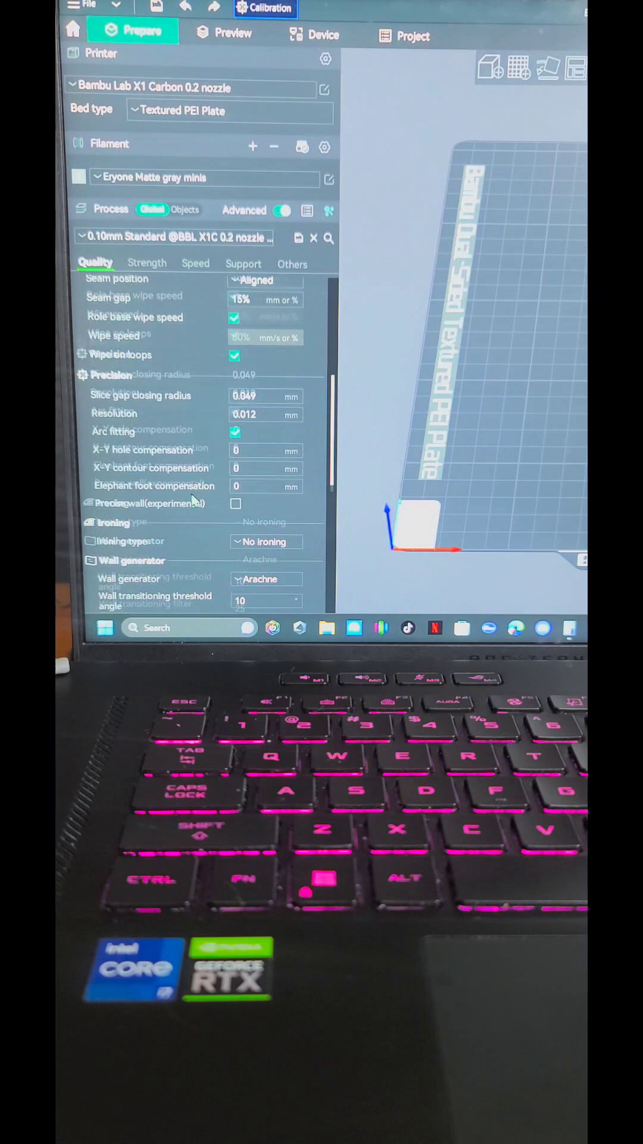
pyautogui.scroll(-3)
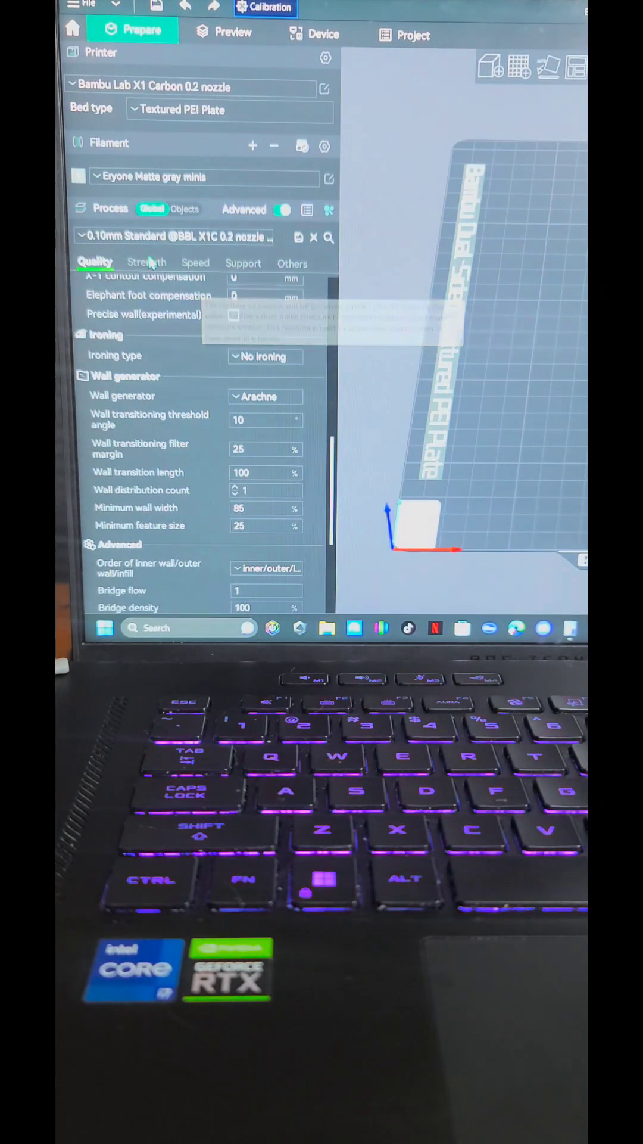
# - Review the strength settings, showing 4 wall loops and 15% grid infill
pyautogui.click(146, 263)
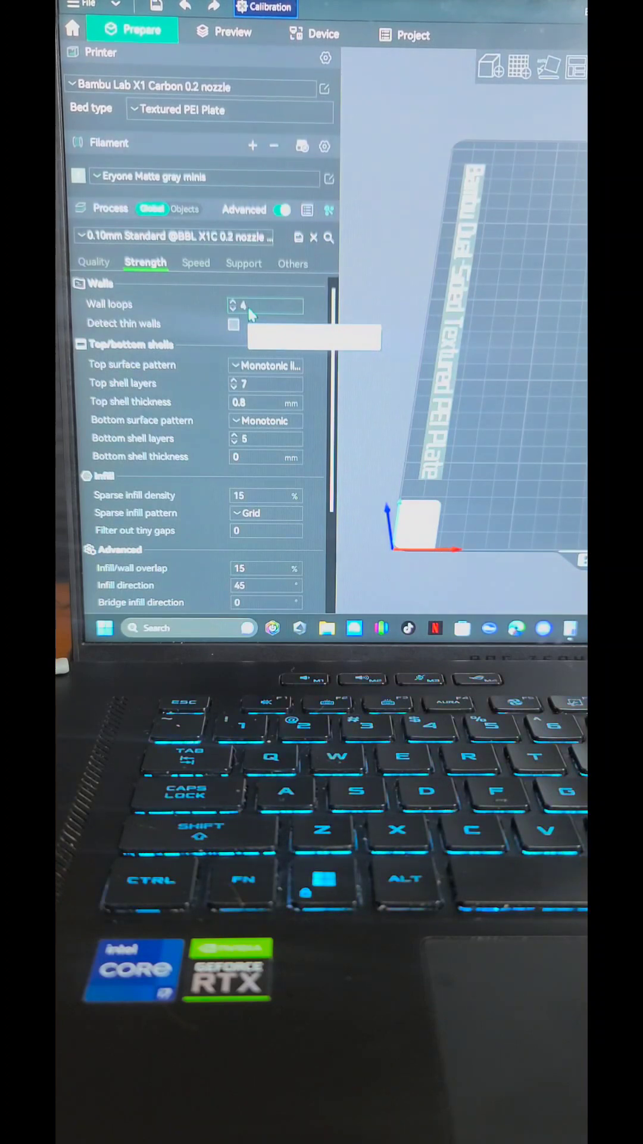
pyautogui.scroll(-3)
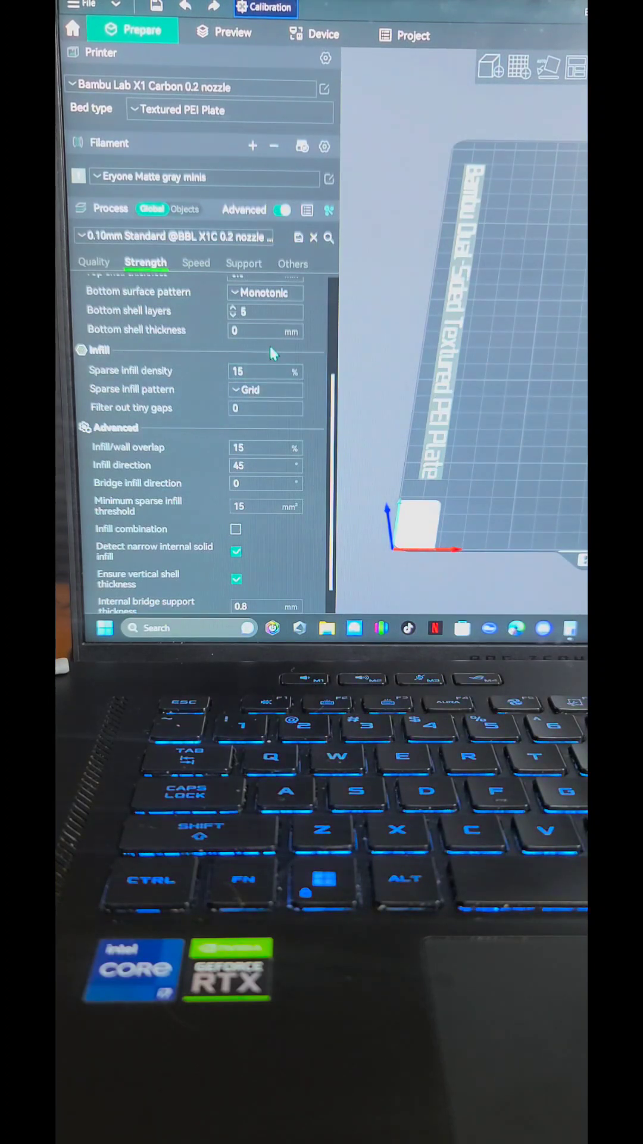
pyautogui.click(189, 263)
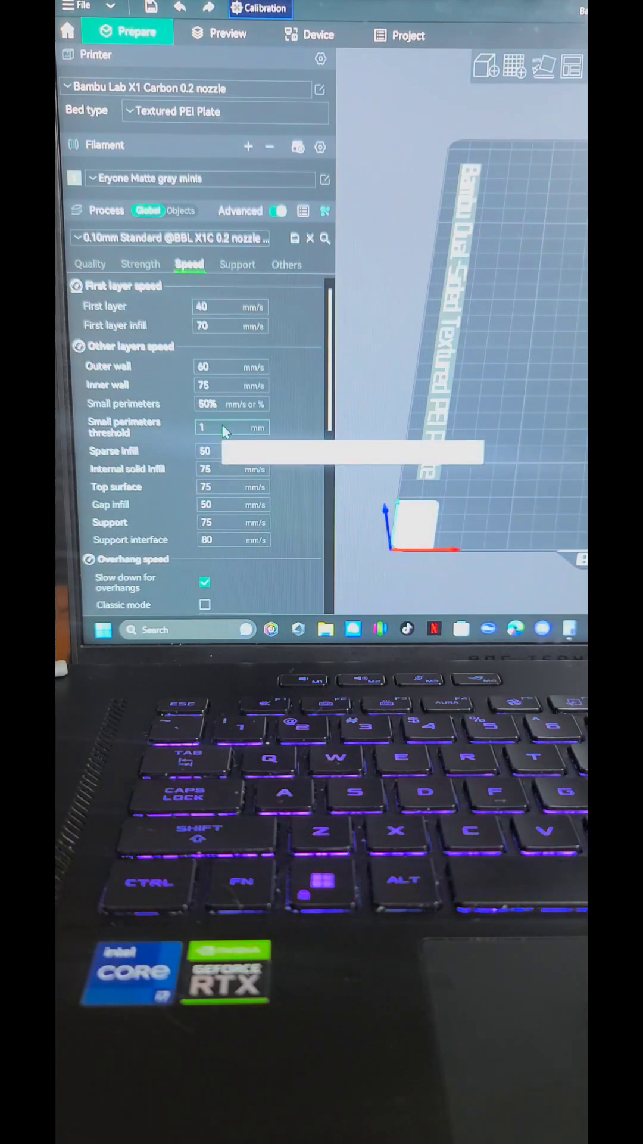
# - Scroll through the speed settings down to travel at 480 mm/s and accelerations
pyautogui.scroll(-3)
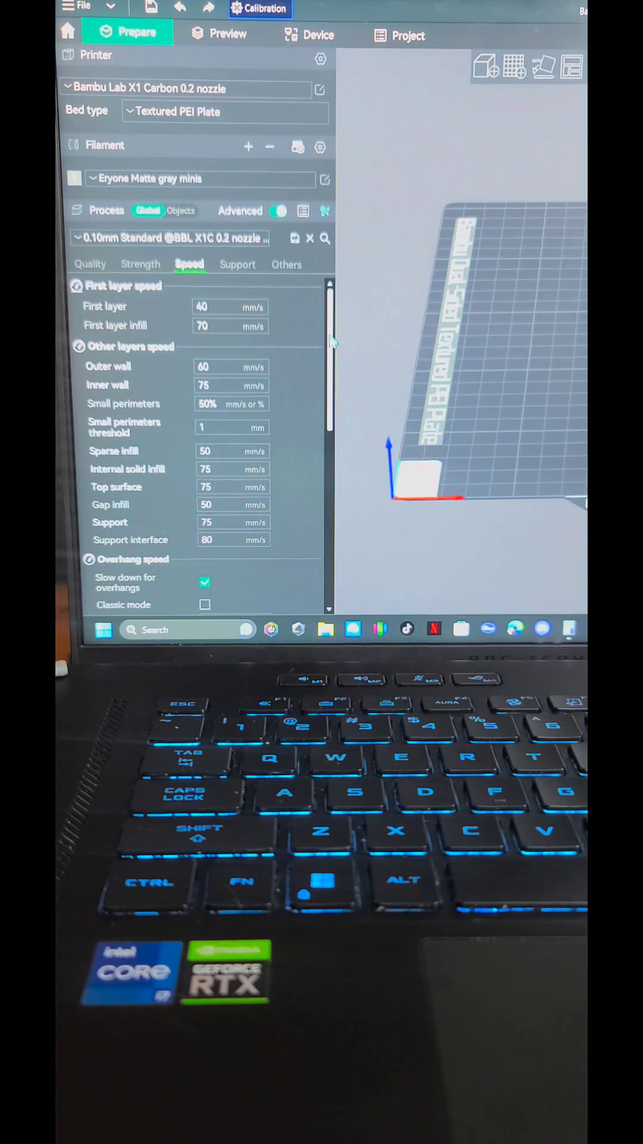
pyautogui.scroll(-3)
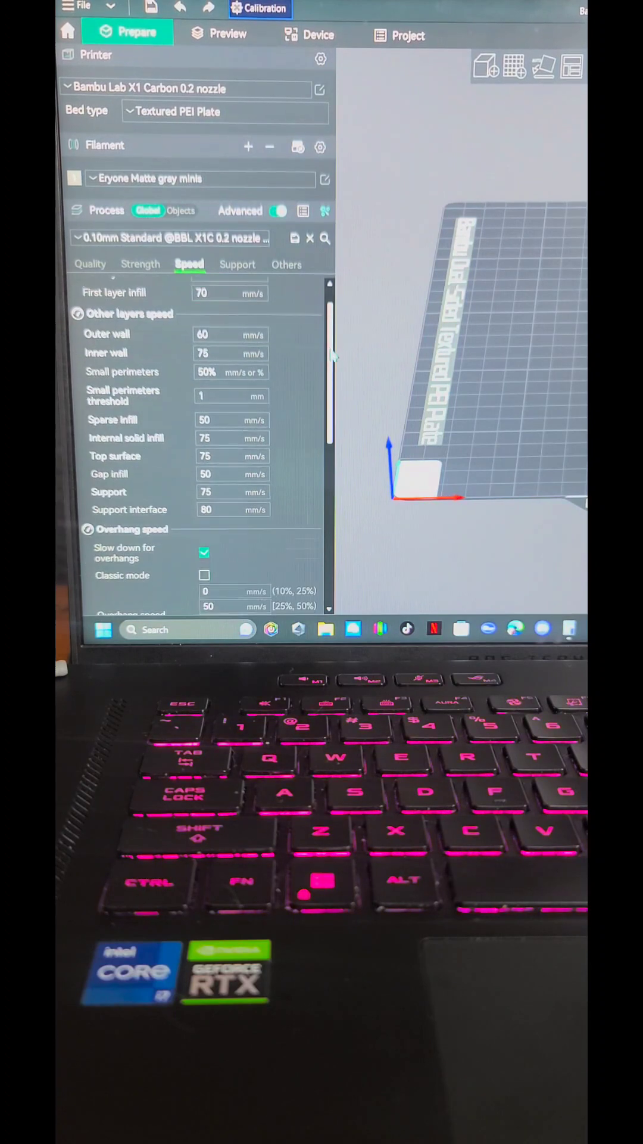
pyautogui.scroll(-3)
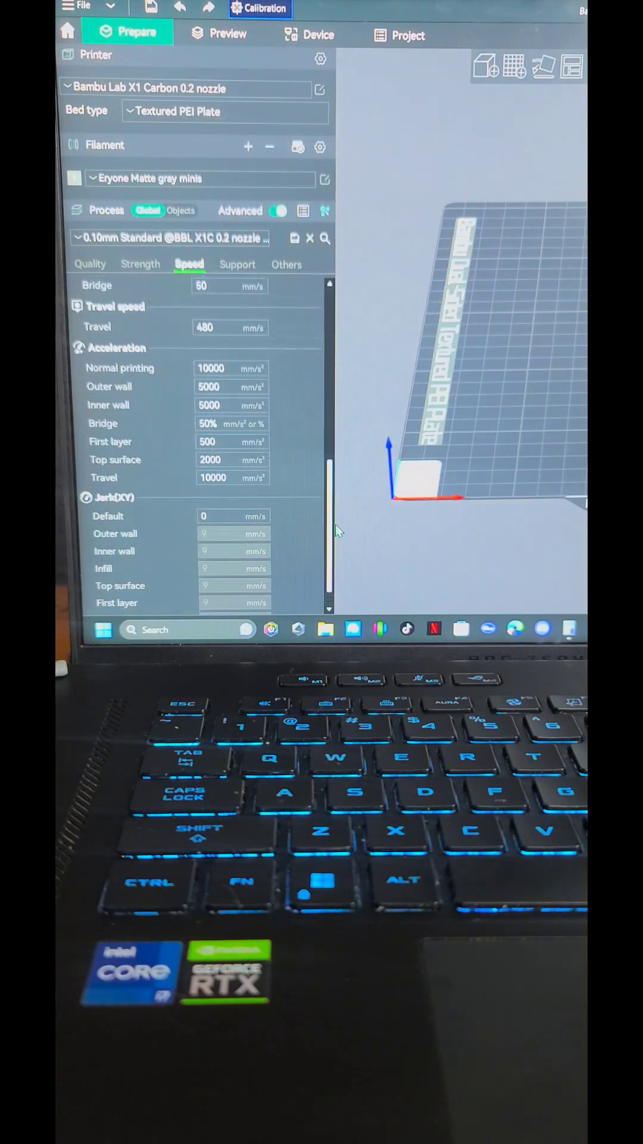
pyautogui.scroll(-3)
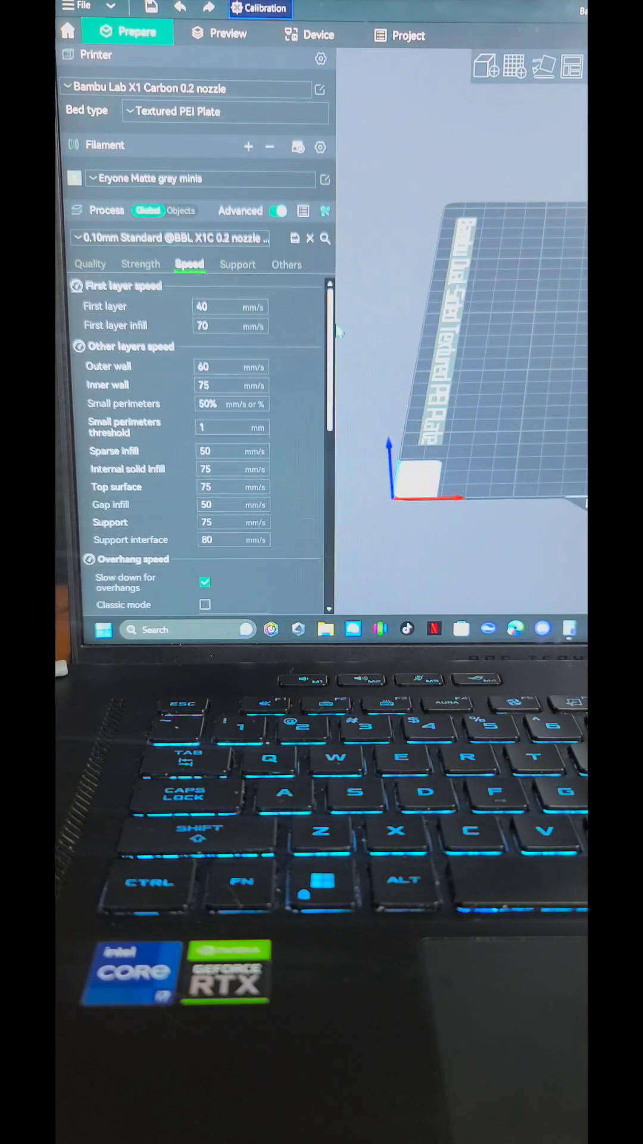
# - Show the support type list with normal and tree options, supports enabled
pyautogui.click(238, 264)
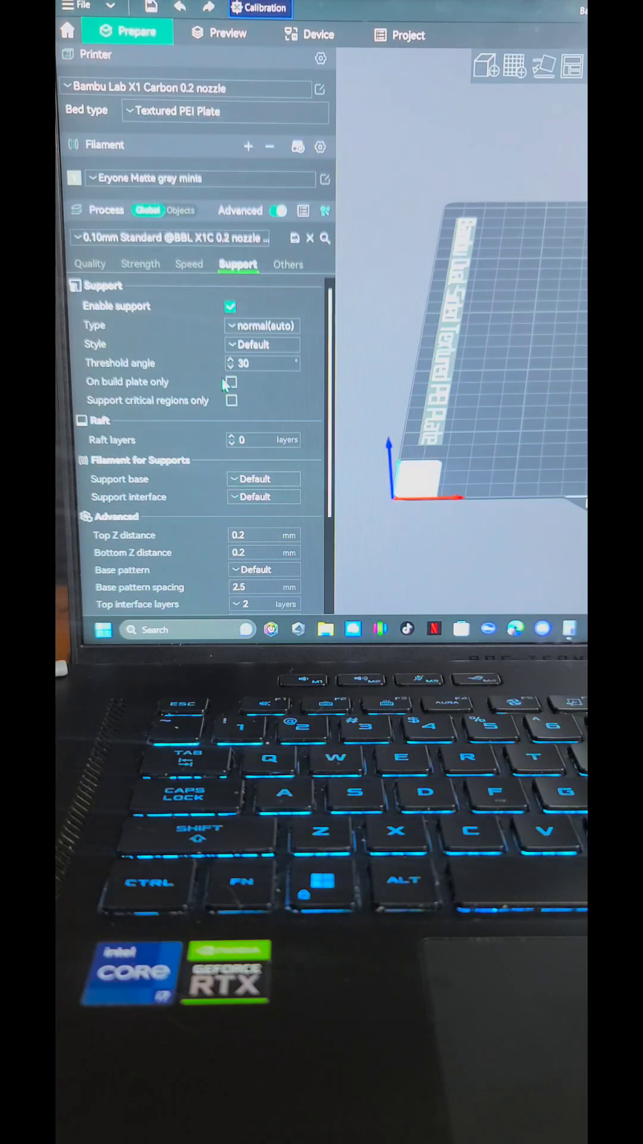
pyautogui.click(262, 343)
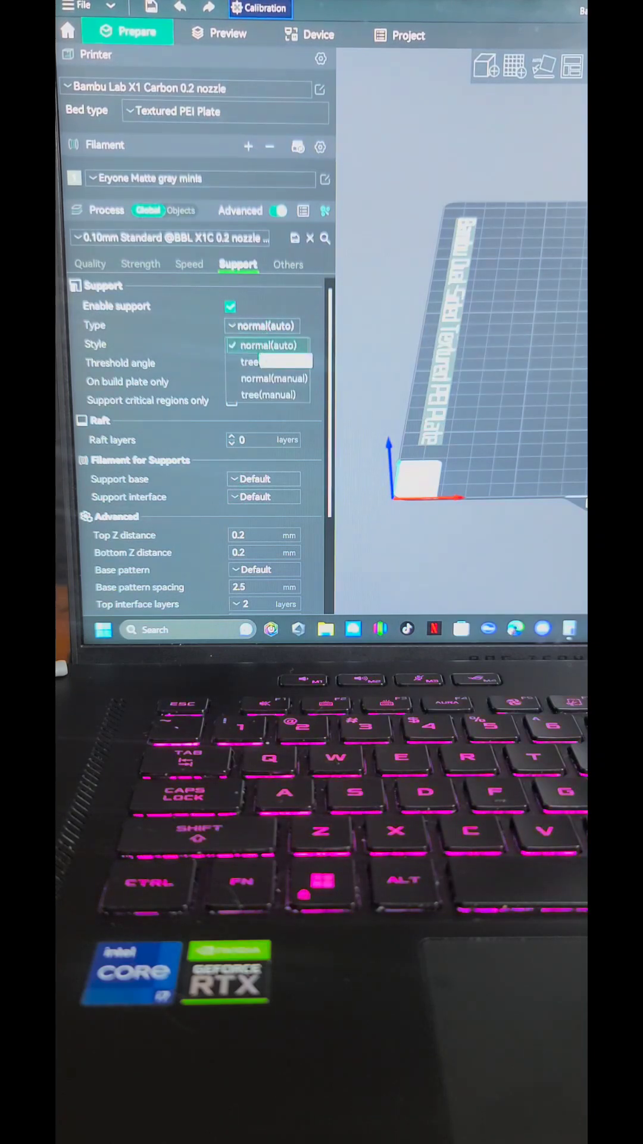